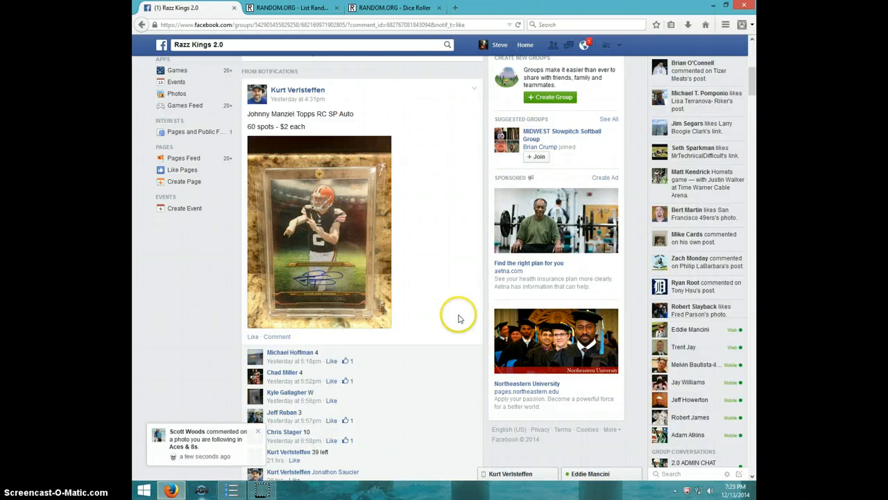
pyautogui.moveTo(439, 317)
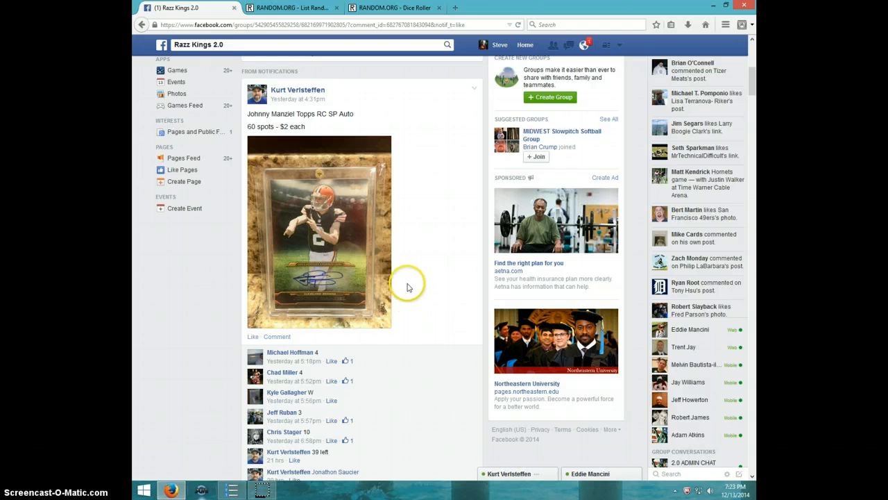
# Scroll down the group page to the Johnny Manziel giveaway post's comments.
pyautogui.scroll(-3)
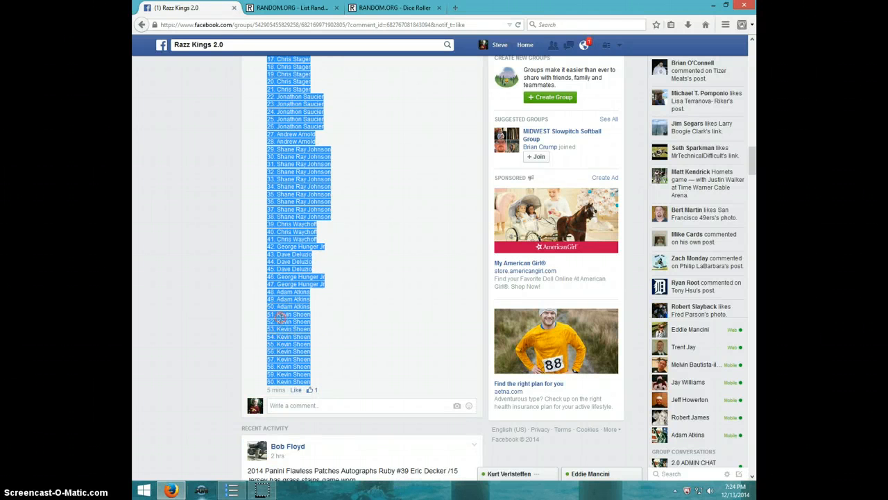
pyautogui.moveTo(294, 485)
pyautogui.write('LIVE')
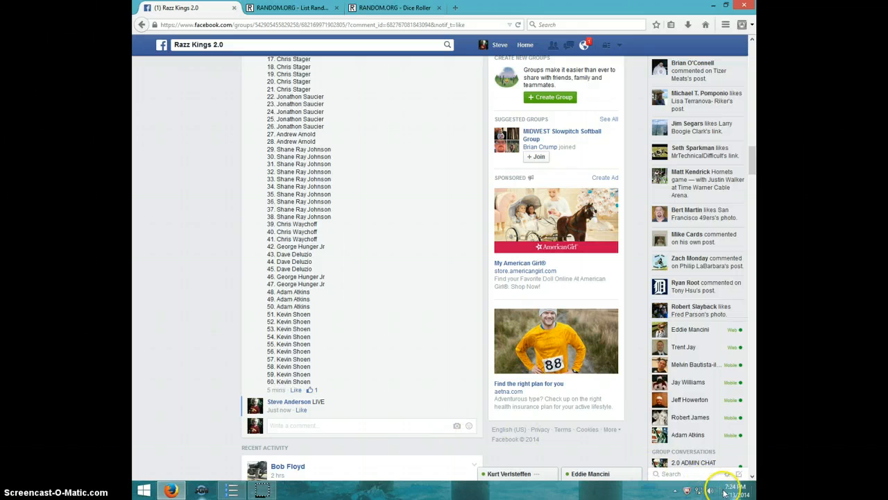
# Display the current date and time from the top bar.
pyautogui.click(291, 8)
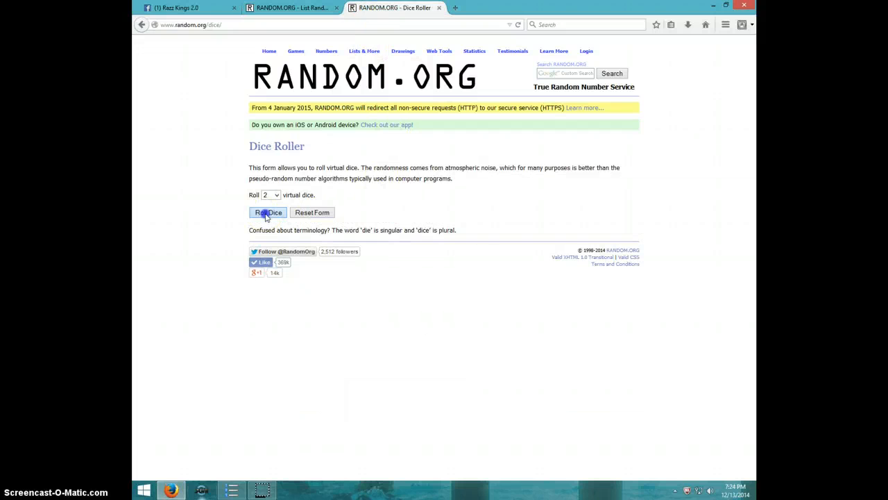
# Roll two dice on RANDOM.ORG, then switch to the List Randomizer holding the spot list.
pyautogui.click(268, 212)
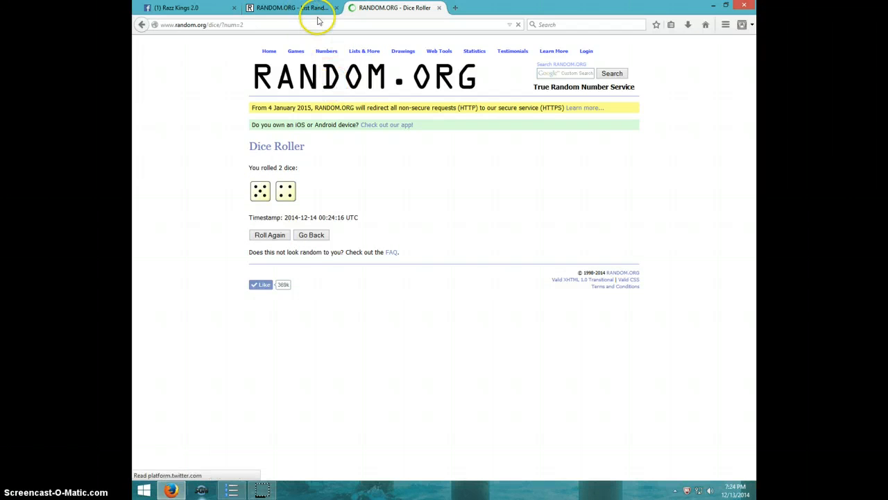
pyautogui.click(284, 8)
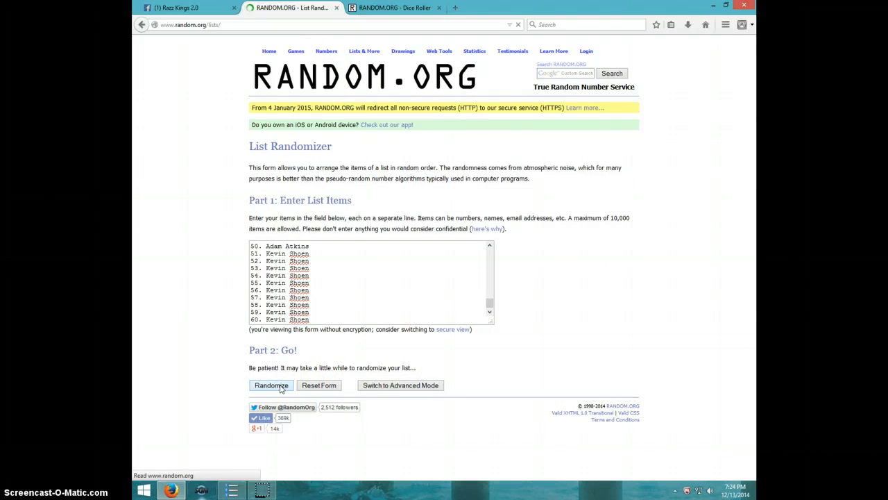
# Shuffle the 60-spot list repeatedly, then view the dice result of five and four.
pyautogui.click(271, 385)
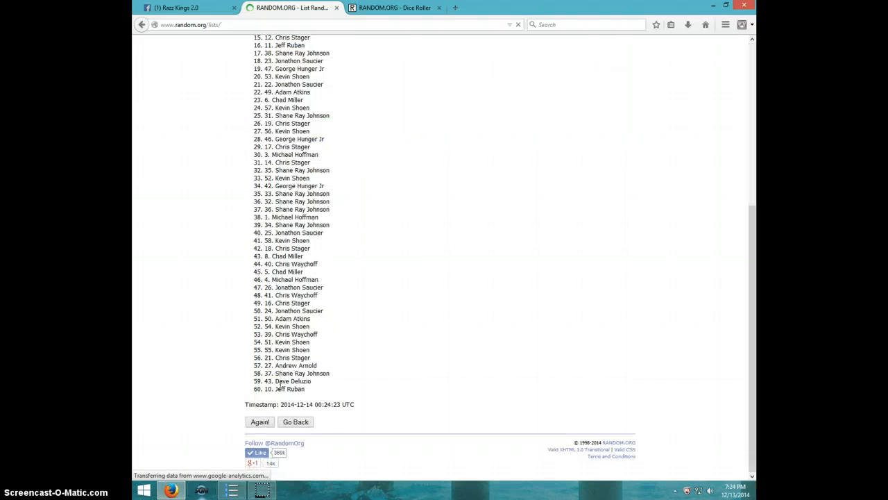
pyautogui.click(260, 421)
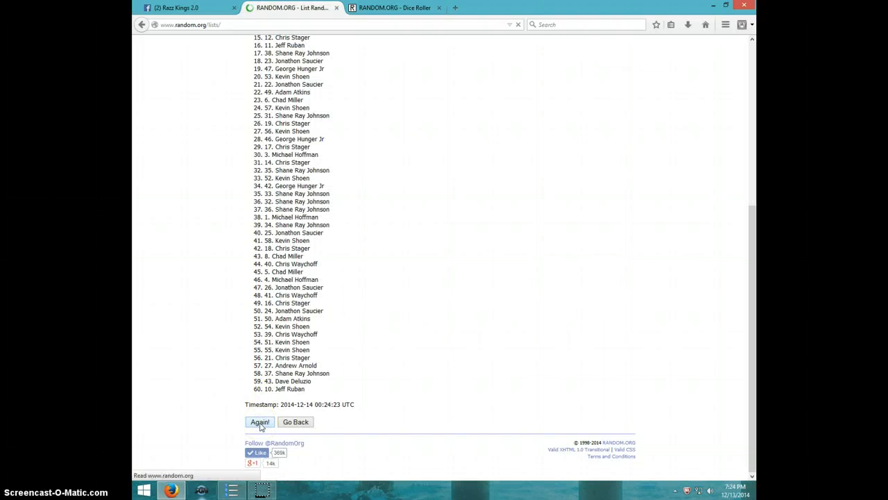
pyautogui.click(259, 422)
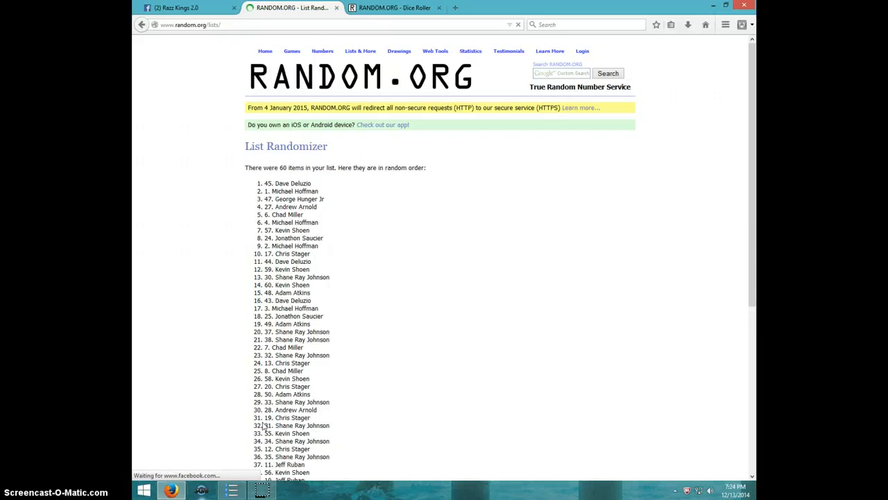
pyautogui.scroll(-3)
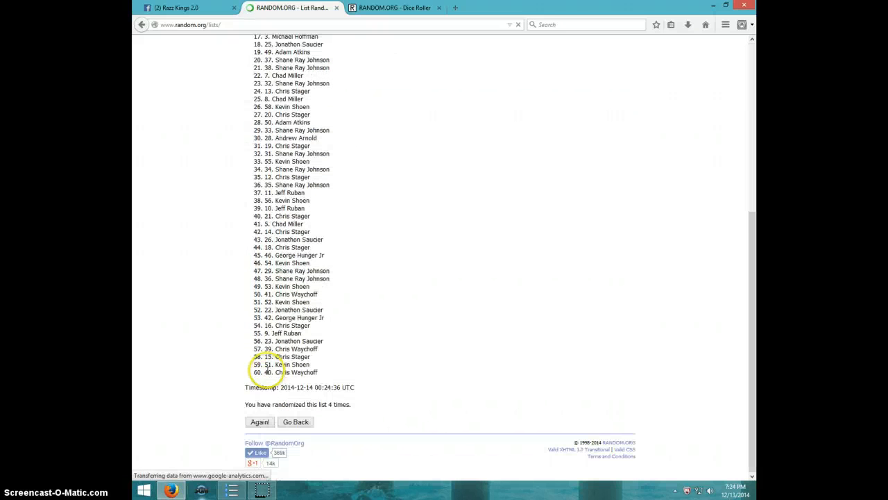
pyautogui.click(259, 421)
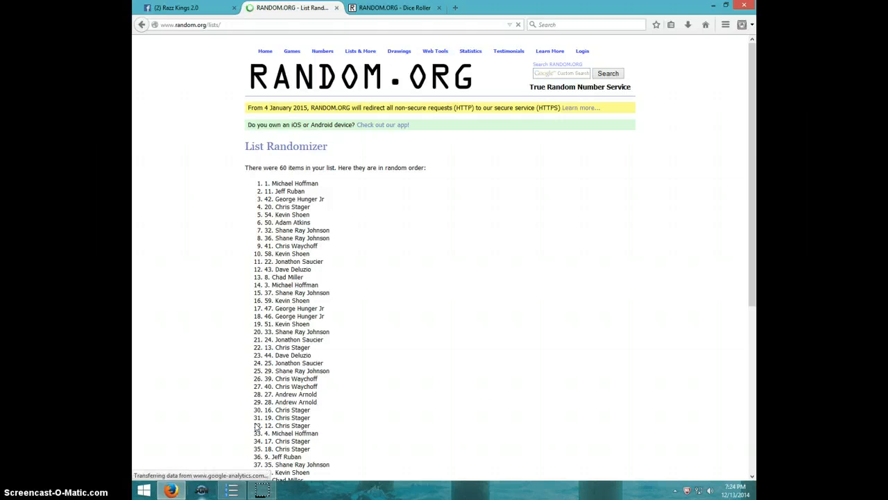
pyautogui.scroll(-3)
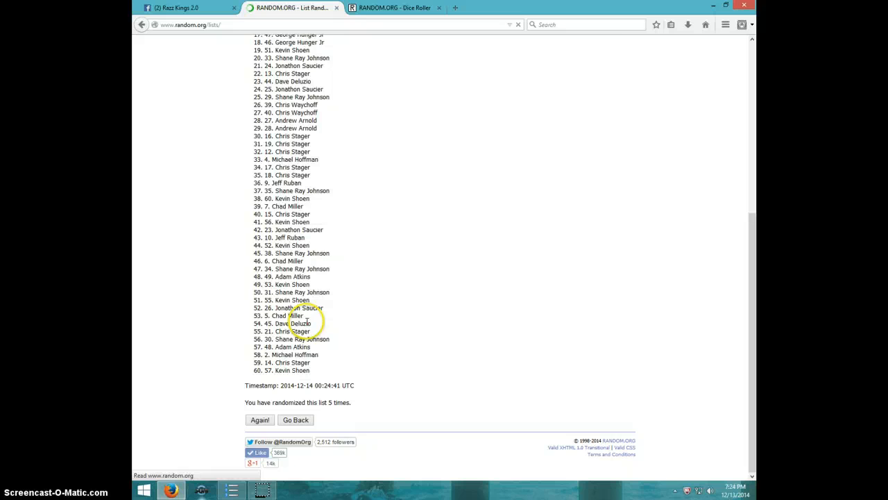
pyautogui.click(260, 419)
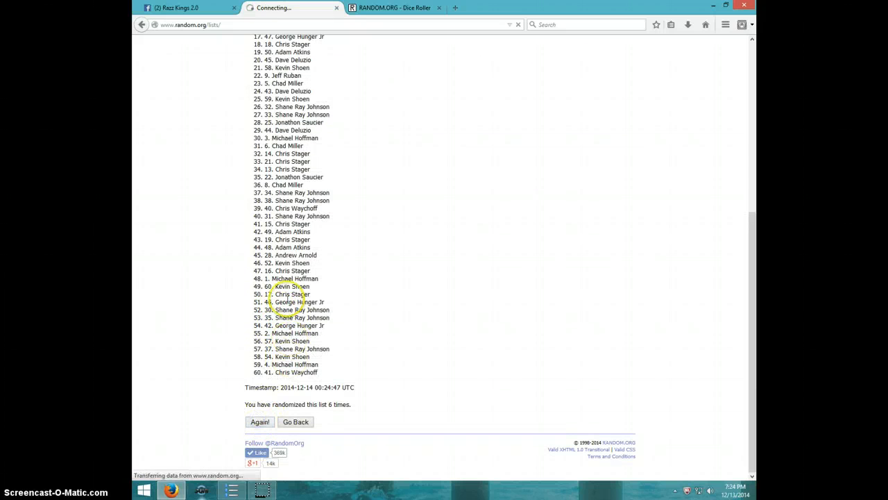
pyautogui.click(259, 421)
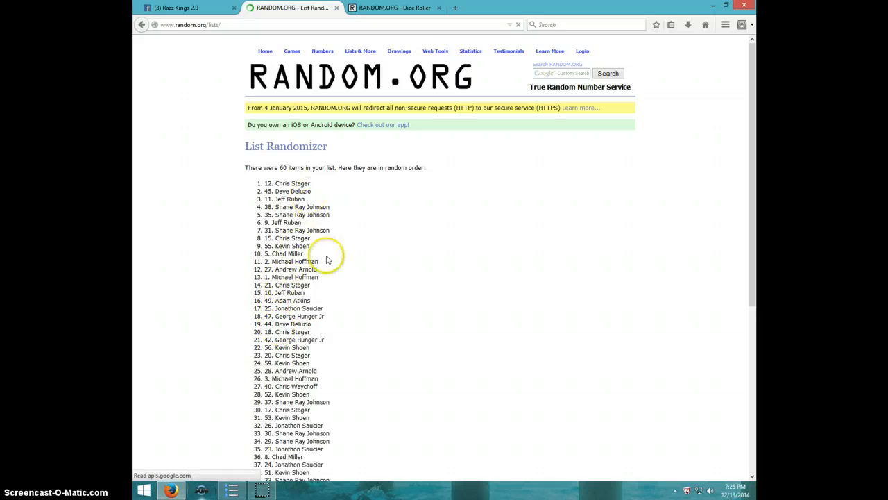
pyautogui.scroll(-3)
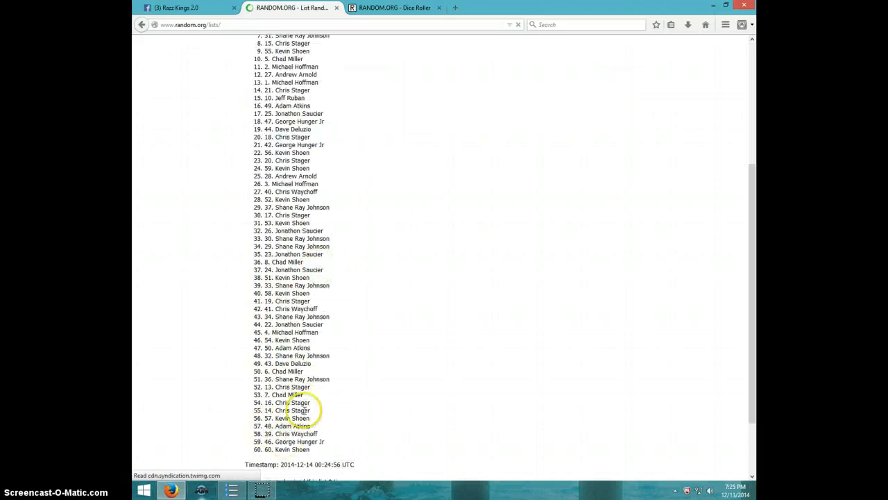
pyautogui.click(291, 7)
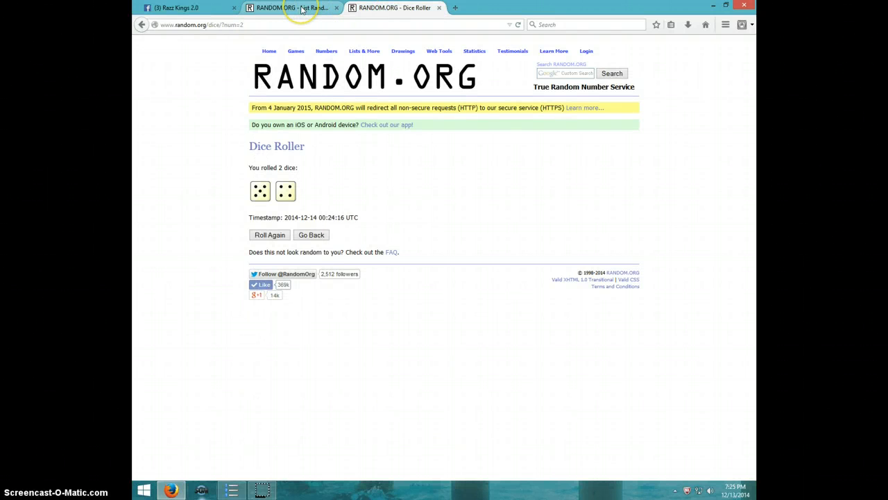
# Recheck the shuffled list, clock and dice roll, then comment DONE on the Facebook post.
pyautogui.click(291, 8)
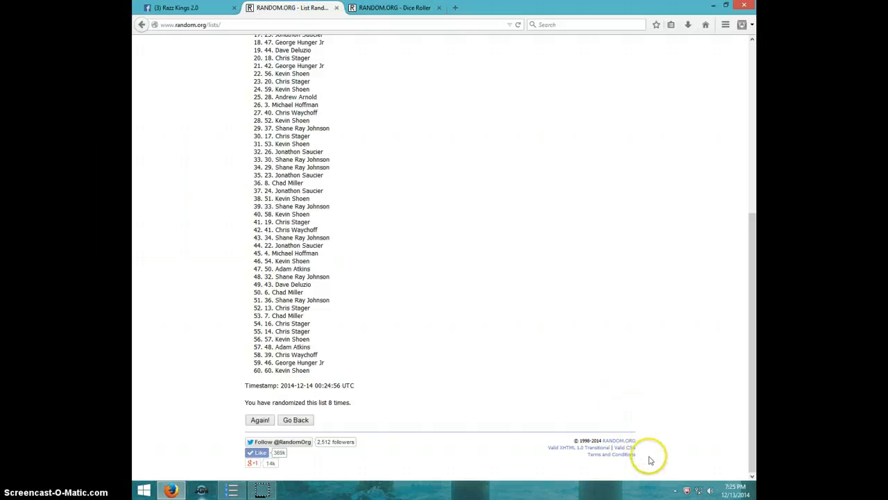
pyautogui.moveTo(732, 484)
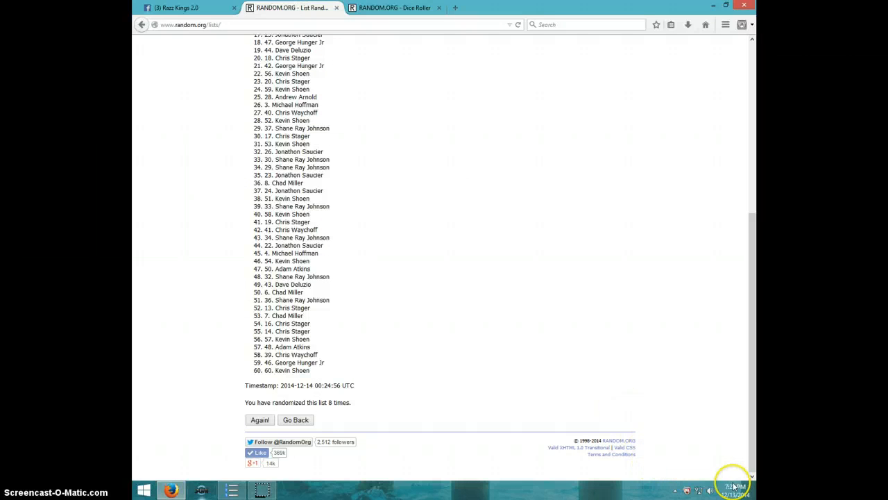
pyautogui.click(732, 486)
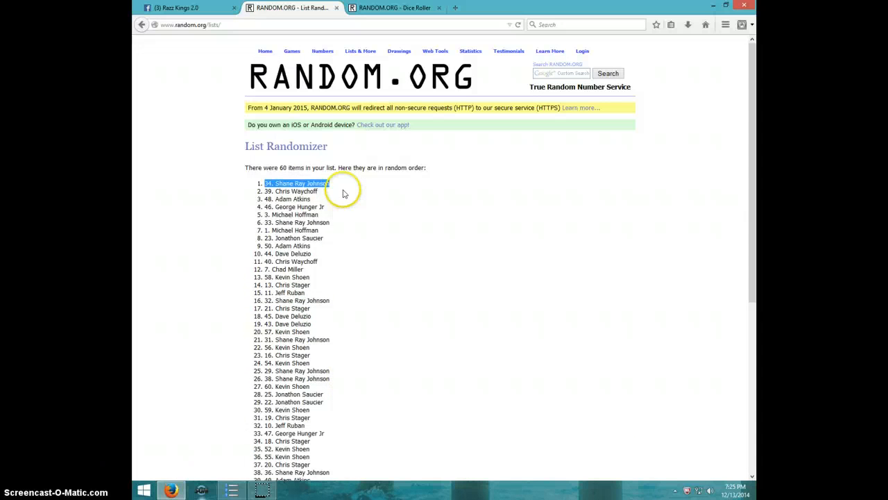
pyautogui.click(394, 8)
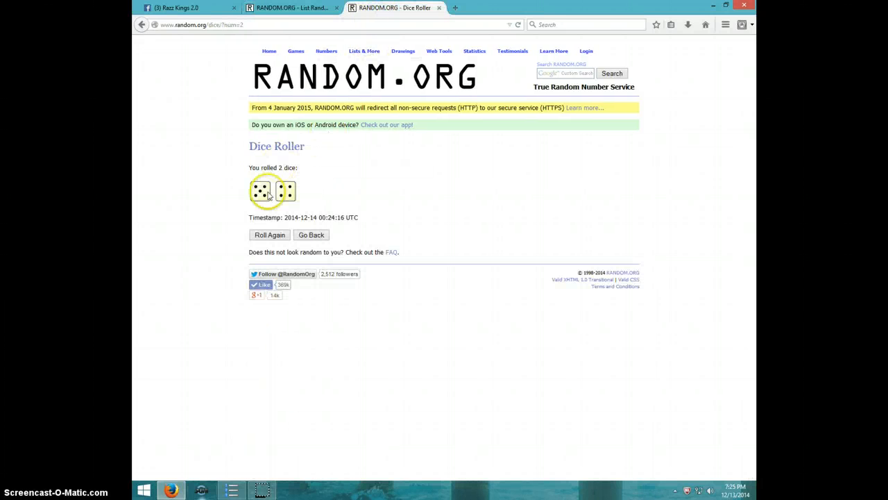
pyautogui.click(291, 8)
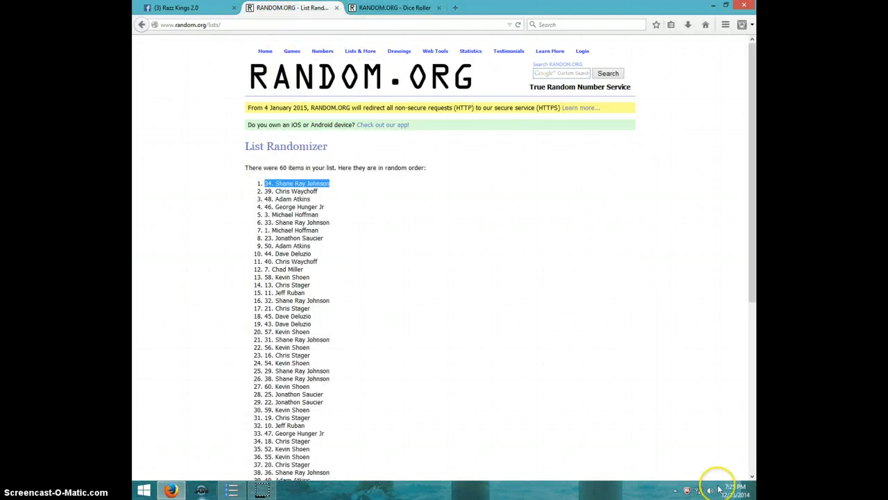
pyautogui.click(711, 490)
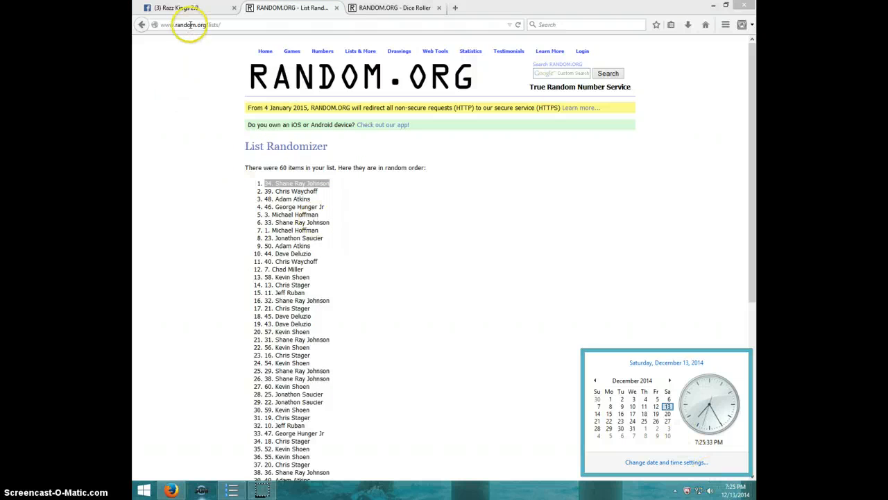
pyautogui.click(177, 8)
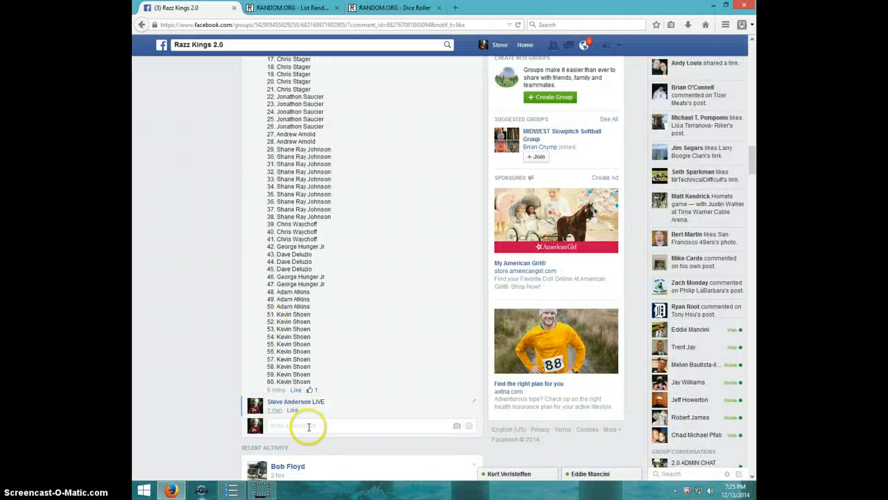
pyautogui.write('DONE')
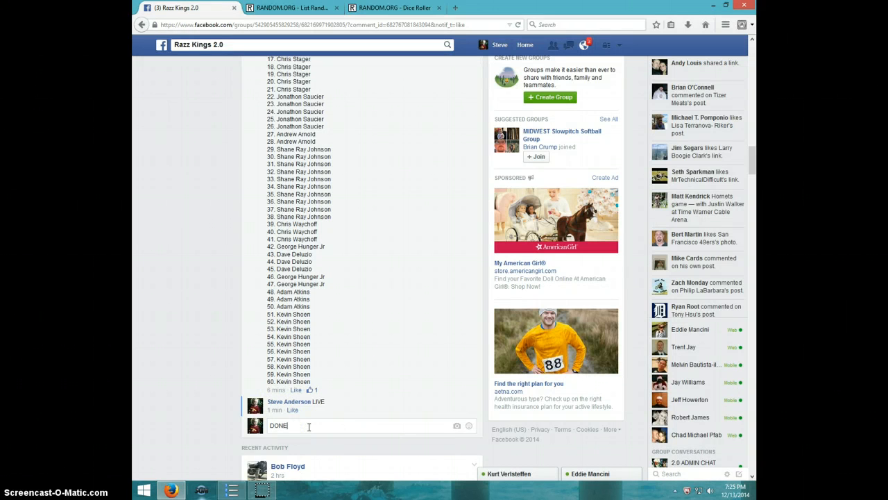